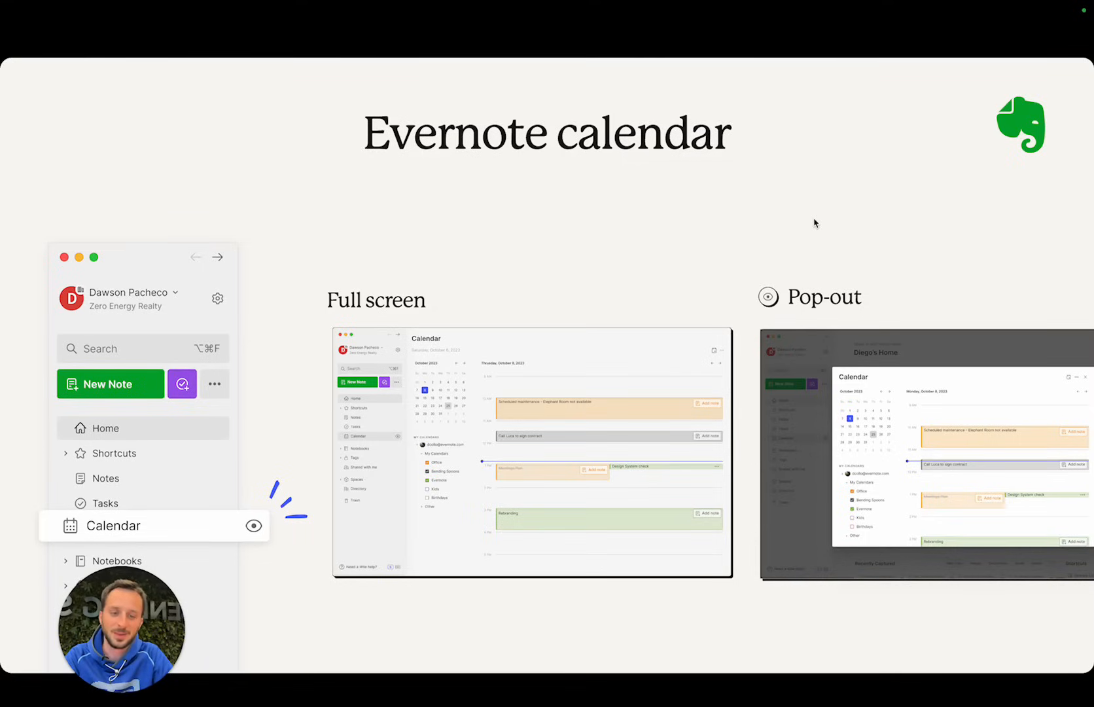
# - Advance past the Evernote calendar slide to the three-step AI Edit slide
pyautogui.press('Right')
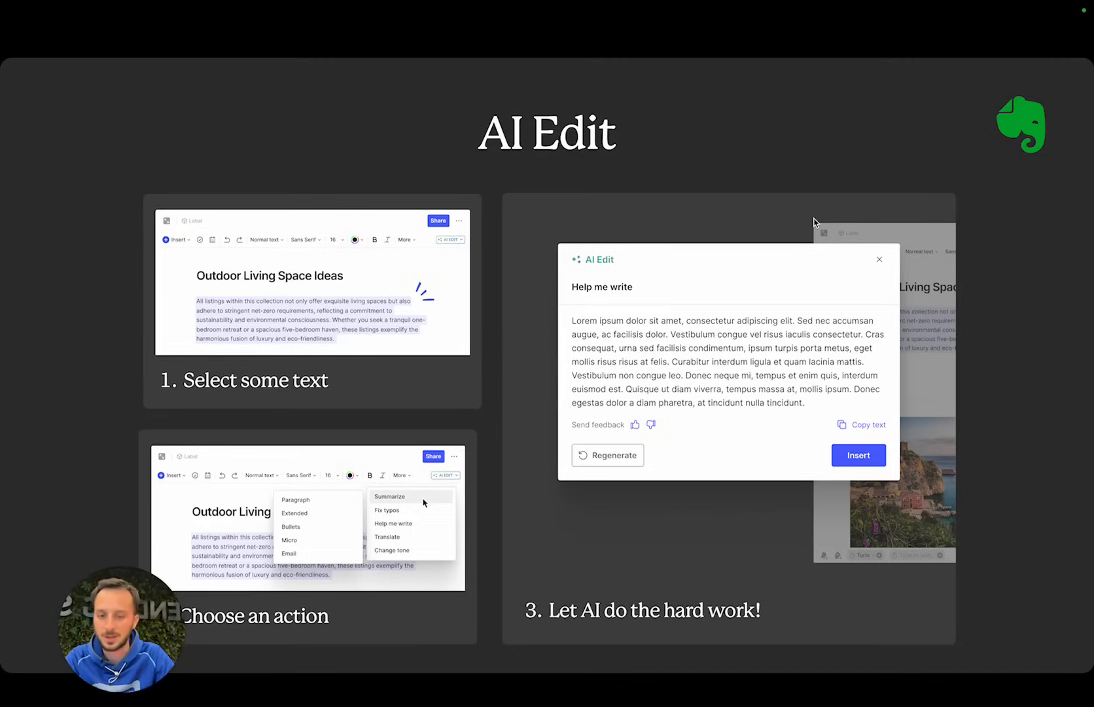
pyautogui.press('Right')
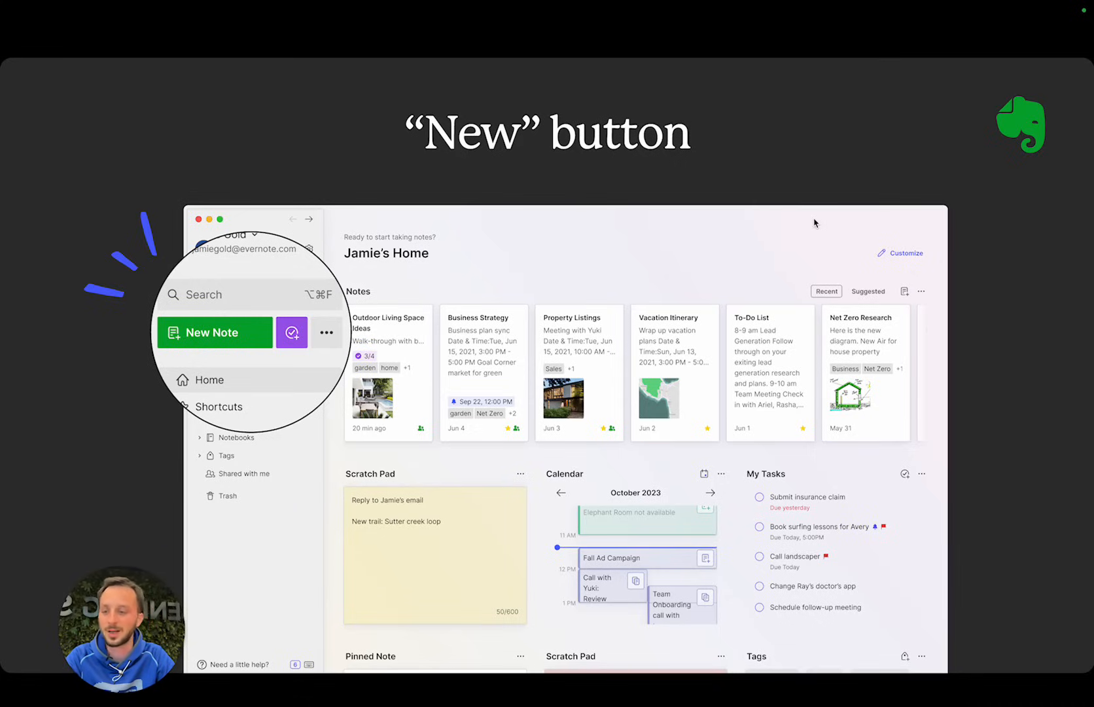
# - Advance to the 'Coming soon' New mobile home slide with two phone designs
pyautogui.press('right')
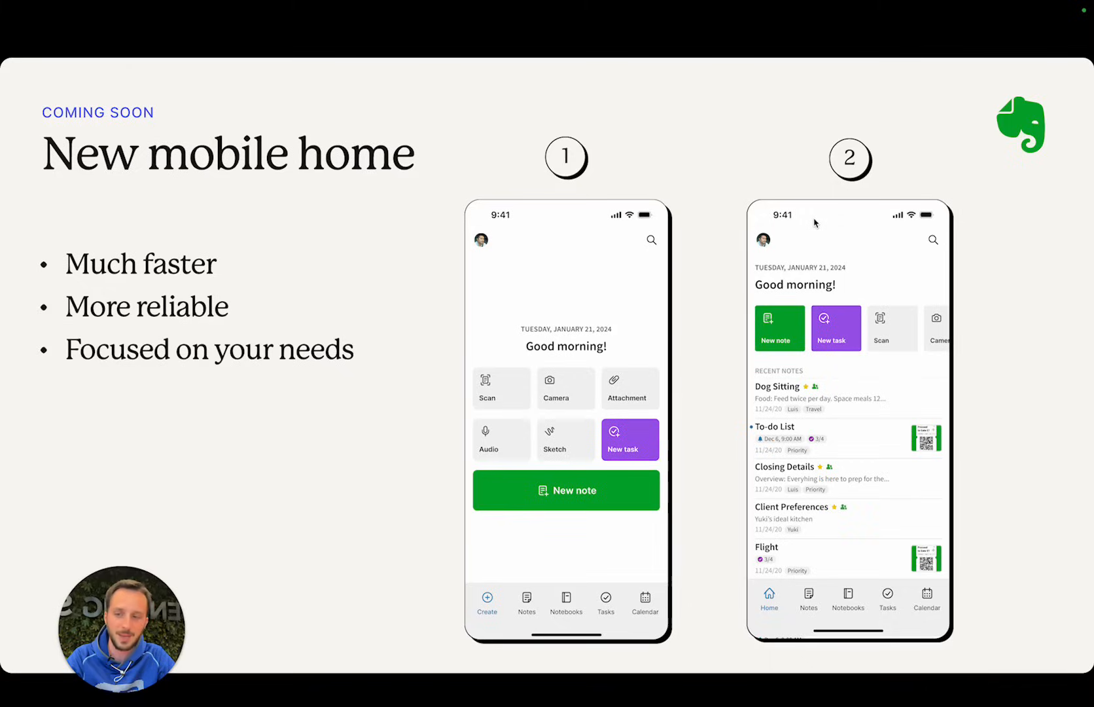